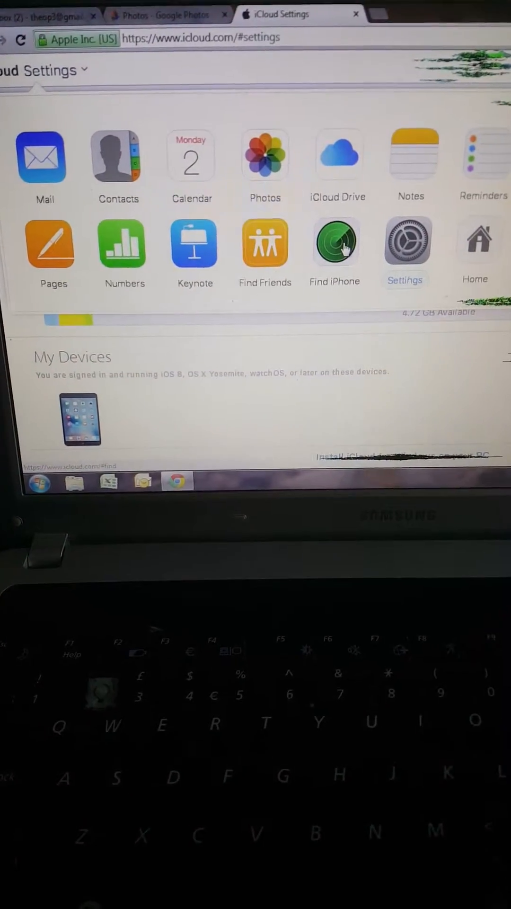
click(334, 243)
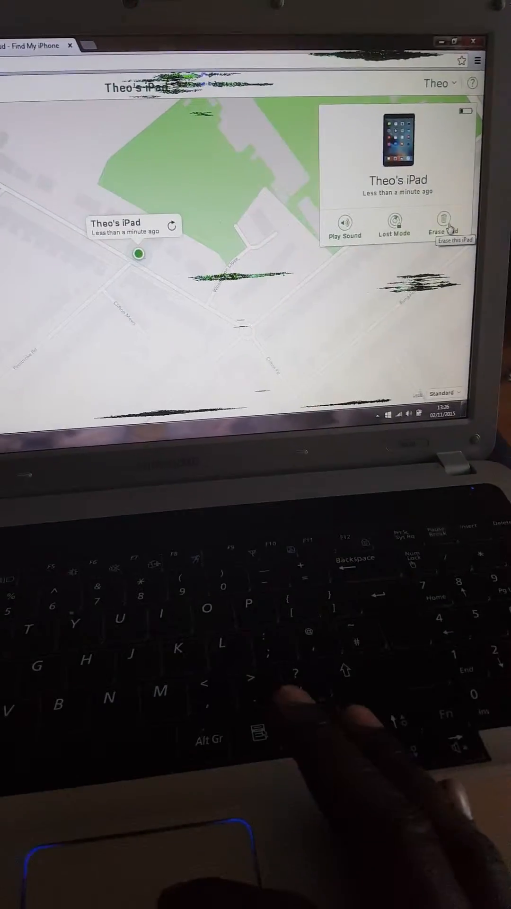
click(445, 222)
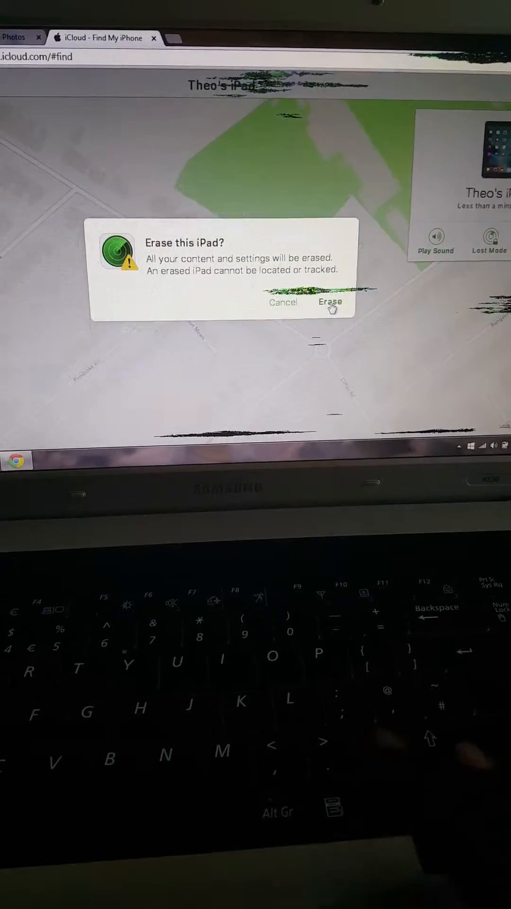
click(332, 302)
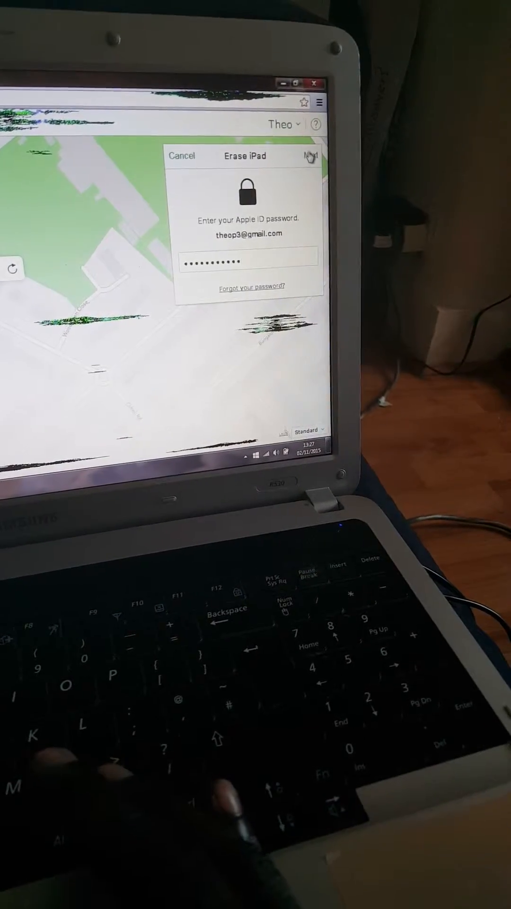
- Submit the Apple ID password and continue past the blank contact number to start the erase
click(312, 155)
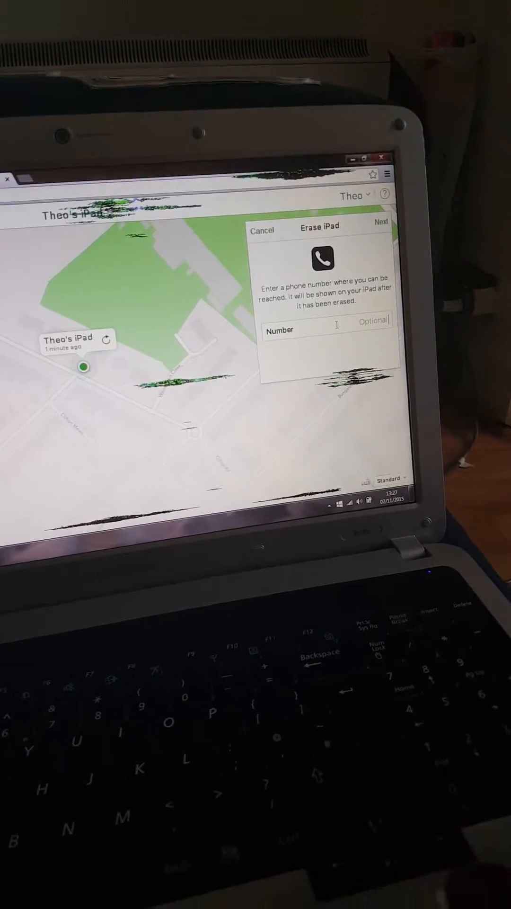
click(381, 221)
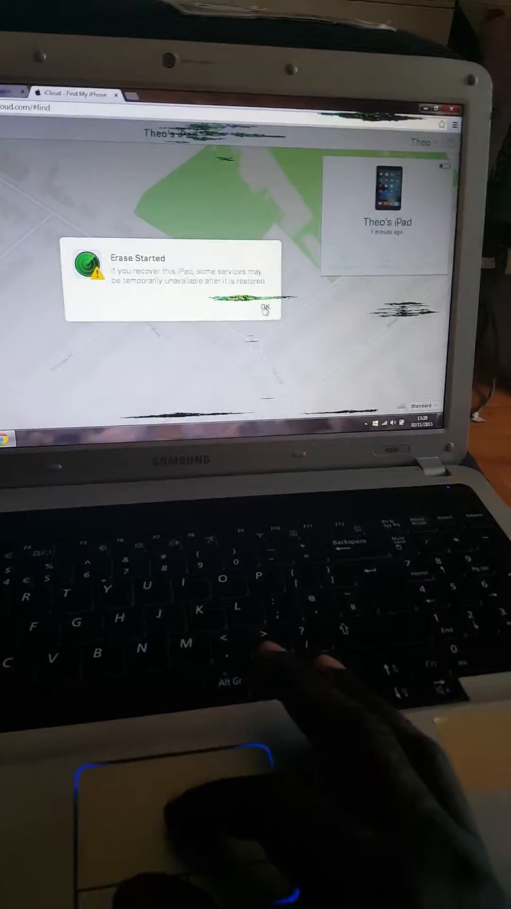
click(265, 306)
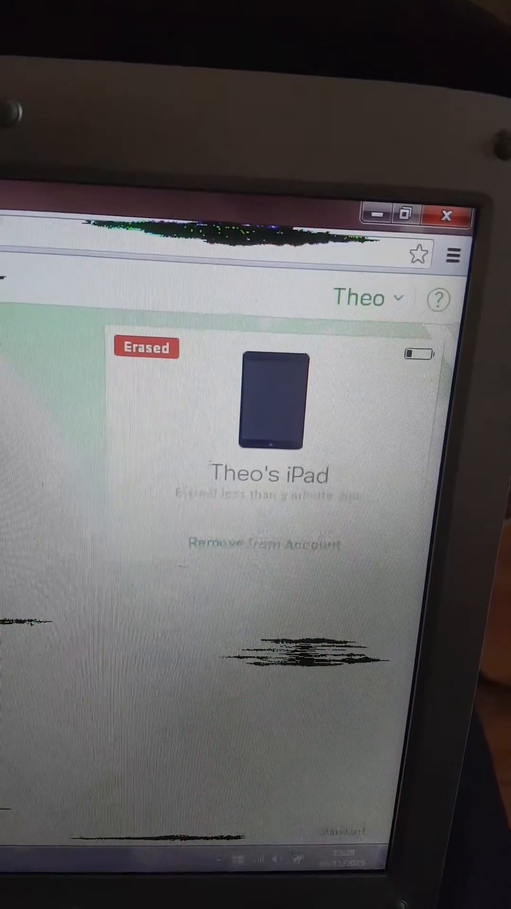